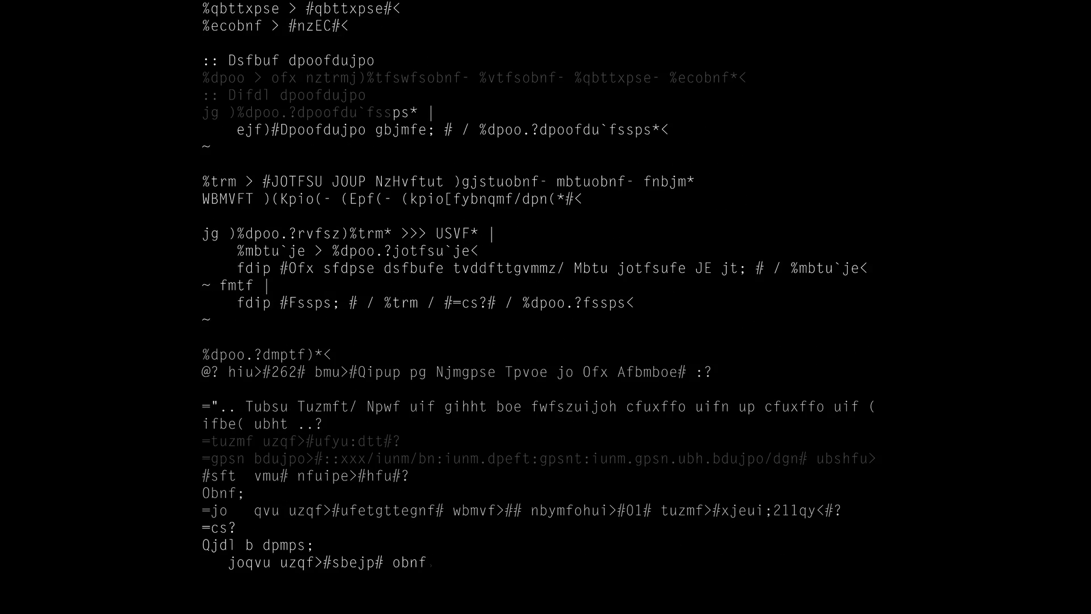
pyautogui.scroll(-3)
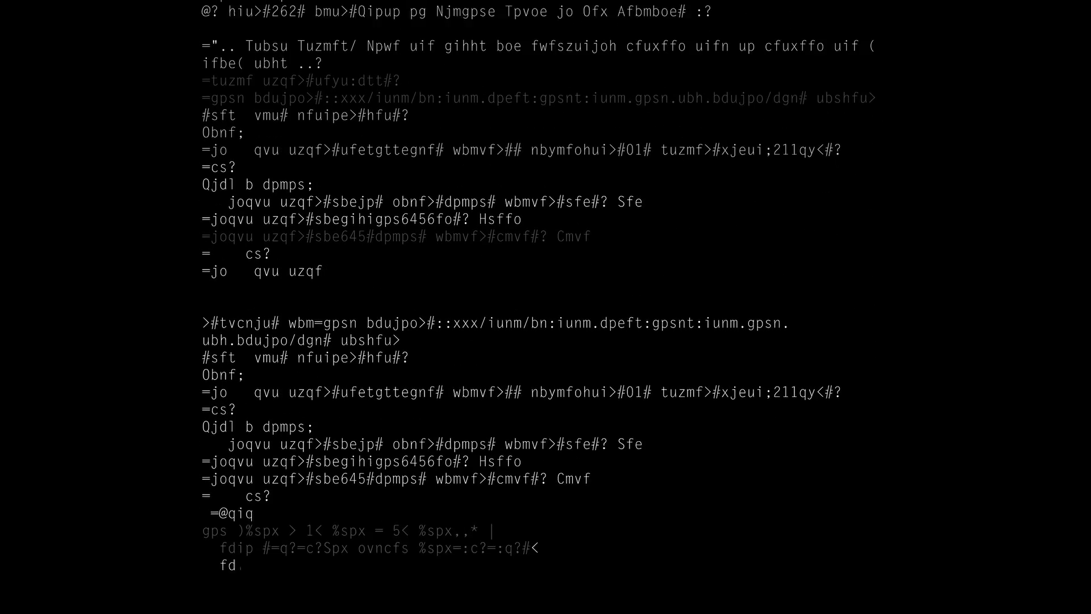
pyautogui.scroll(-3)
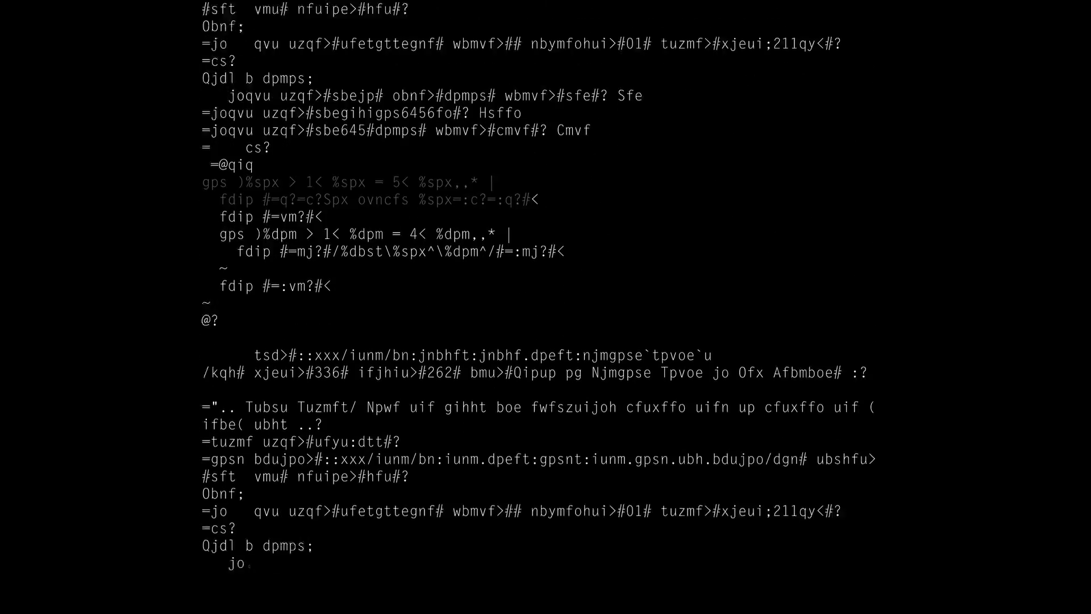
pyautogui.scroll(-3)
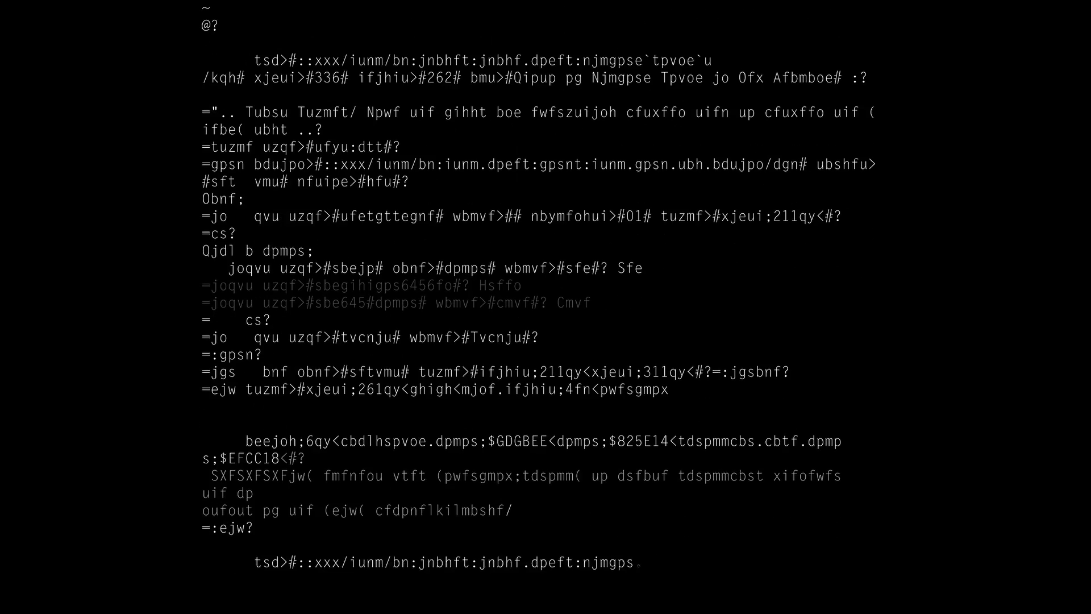